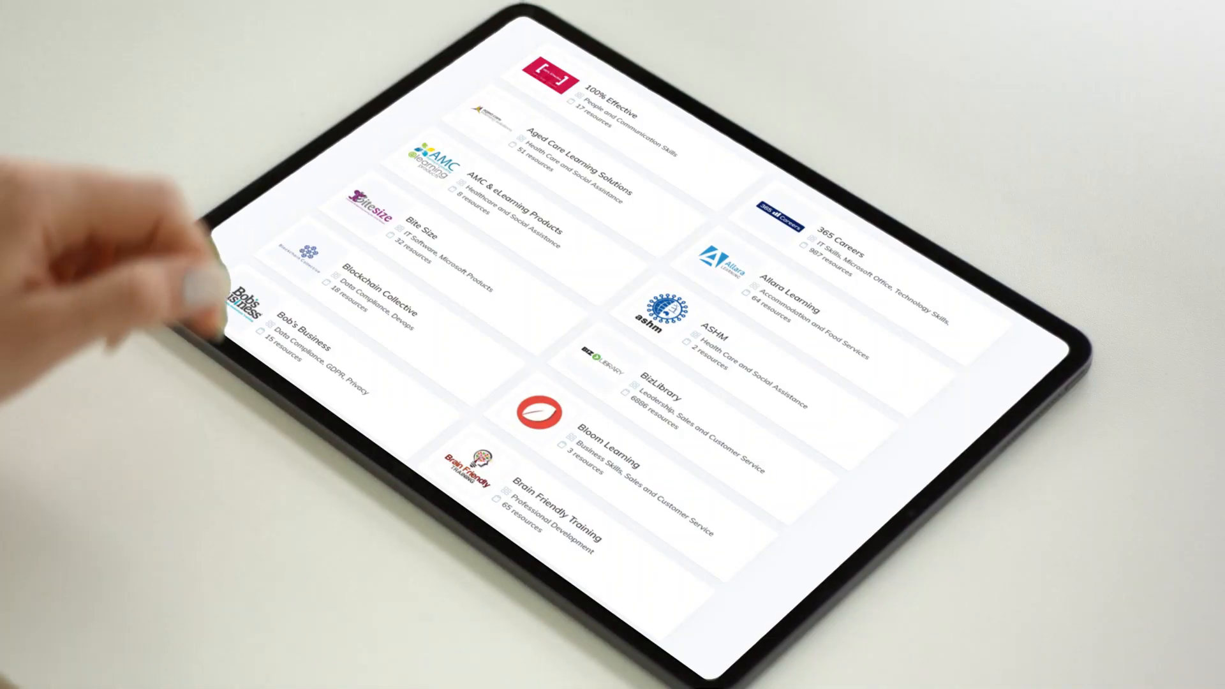
- Add the GO1 app to a team and set it up in the General channel
{"action": "scroll", "scroll_direction": "down", "scroll_amount": 3}
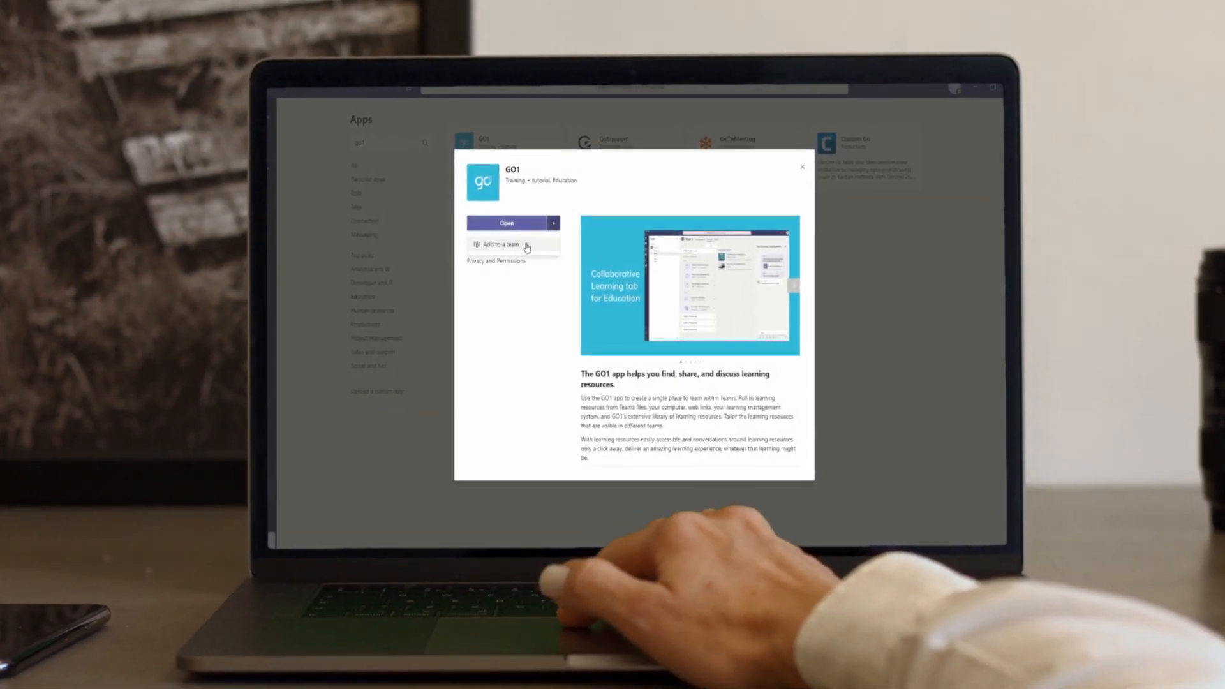
{"action": "left_click", "coordinate": [500, 244]}
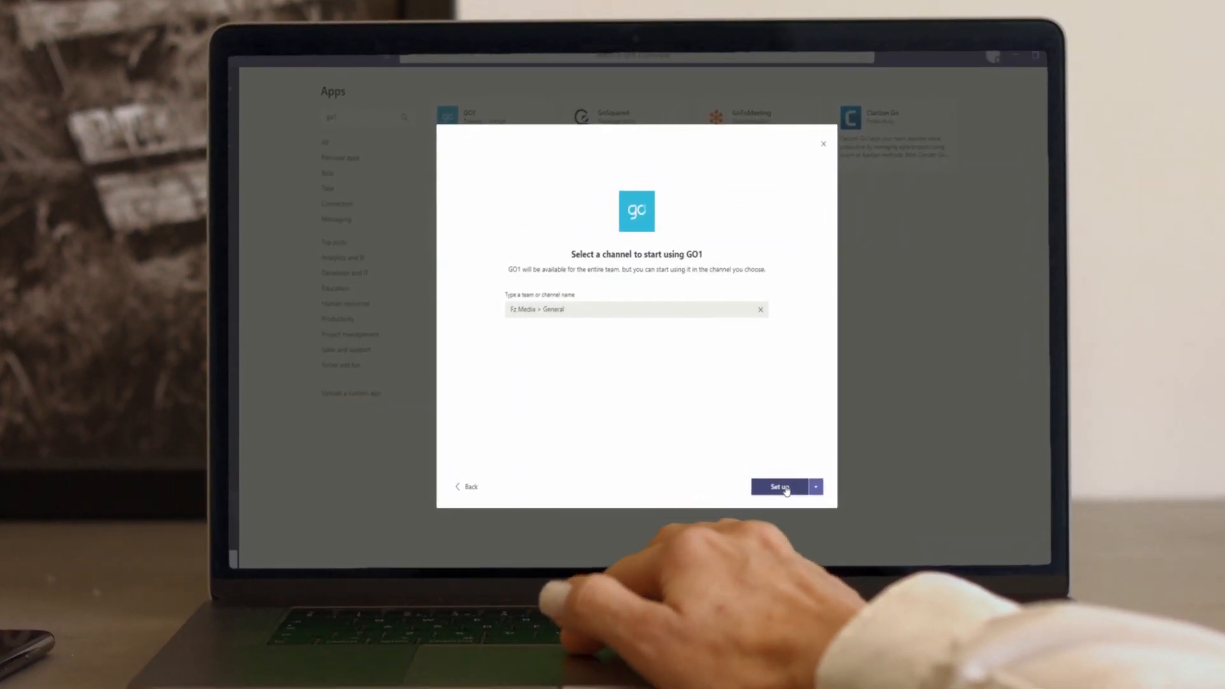
{"action": "left_click", "coordinate": [780, 487]}
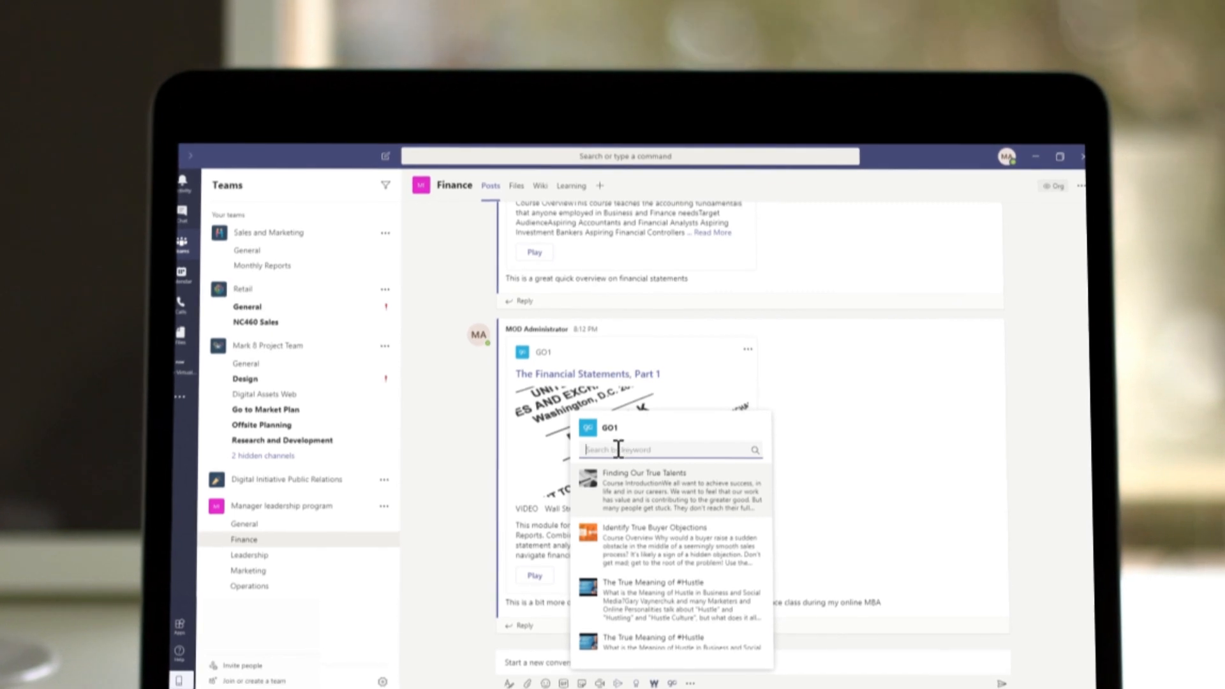
- Search GO1 courses for 'bude' from the compose box, bringing up the Finance Learning tab
{"action": "type", "text": "bude"}
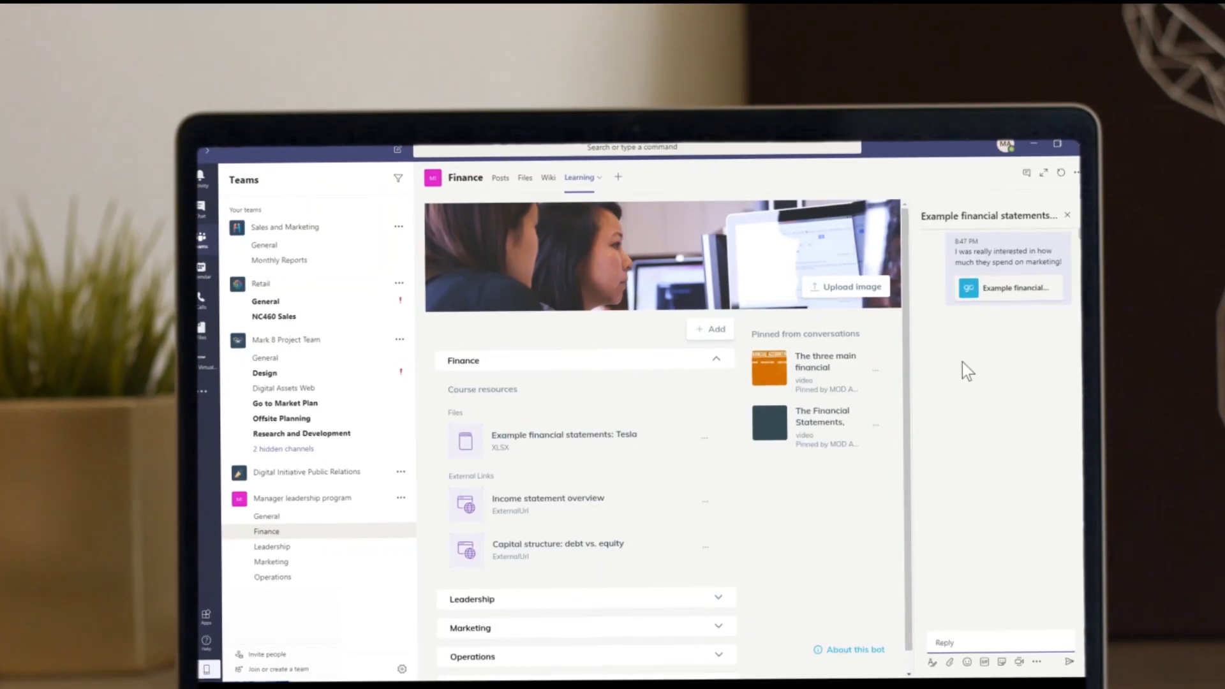
- Reply 'Me too' to the financial statements post, then preview a GO1 course
{"action": "left_click", "coordinate": [501, 178]}
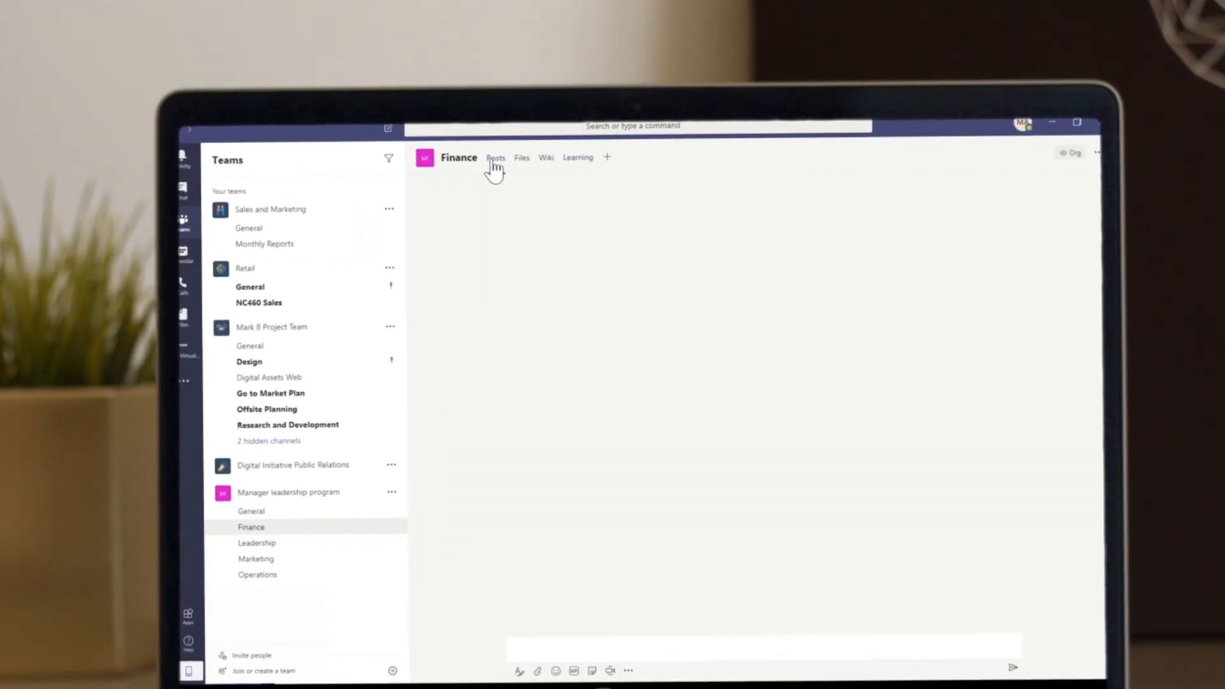
{"action": "left_click", "coordinate": [493, 157]}
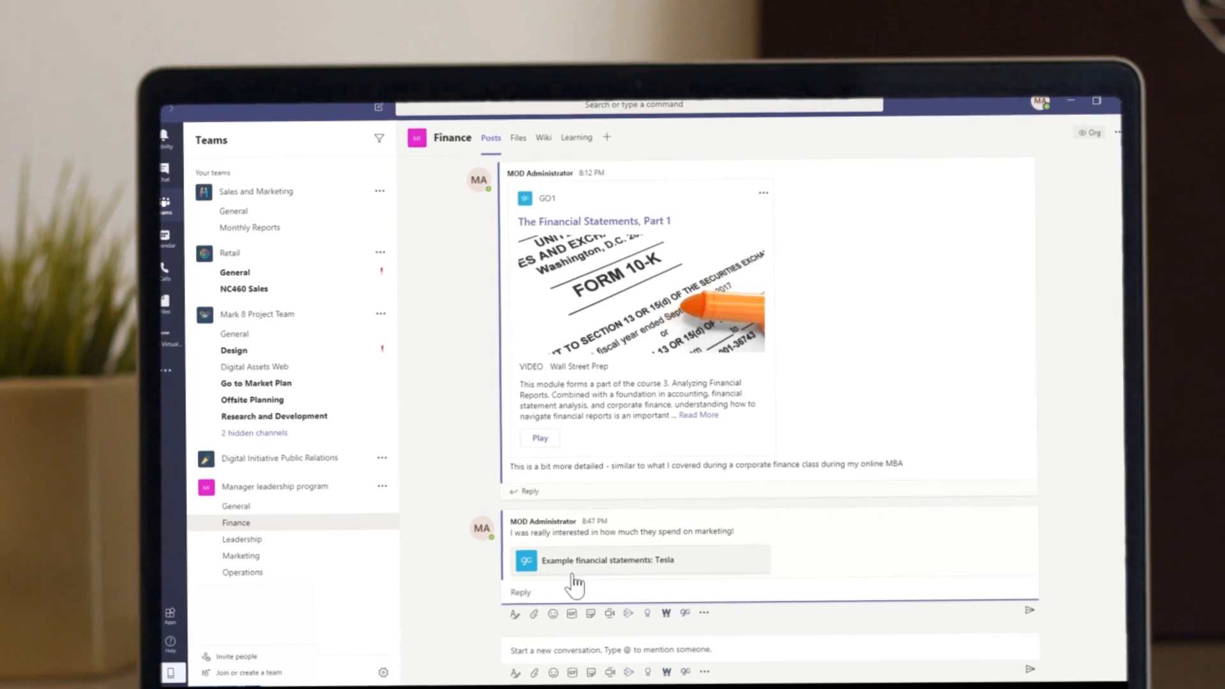
{"action": "type", "text": "Me too"}
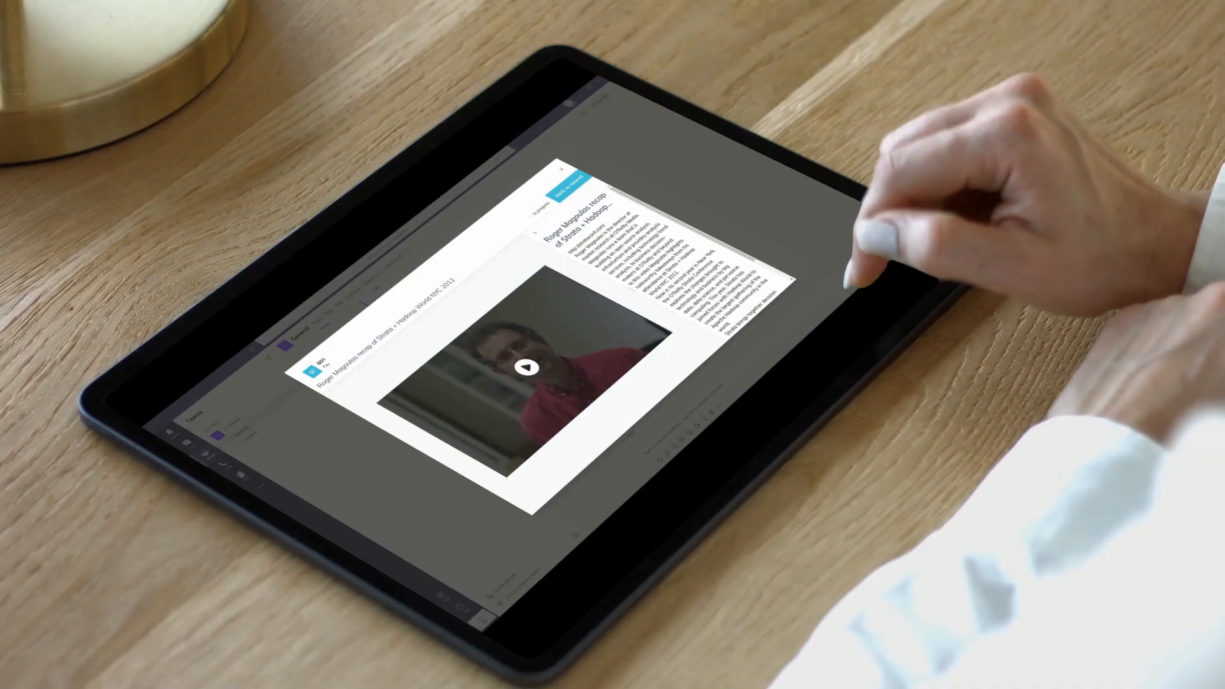
{"action": "left_click", "coordinate": [528, 365]}
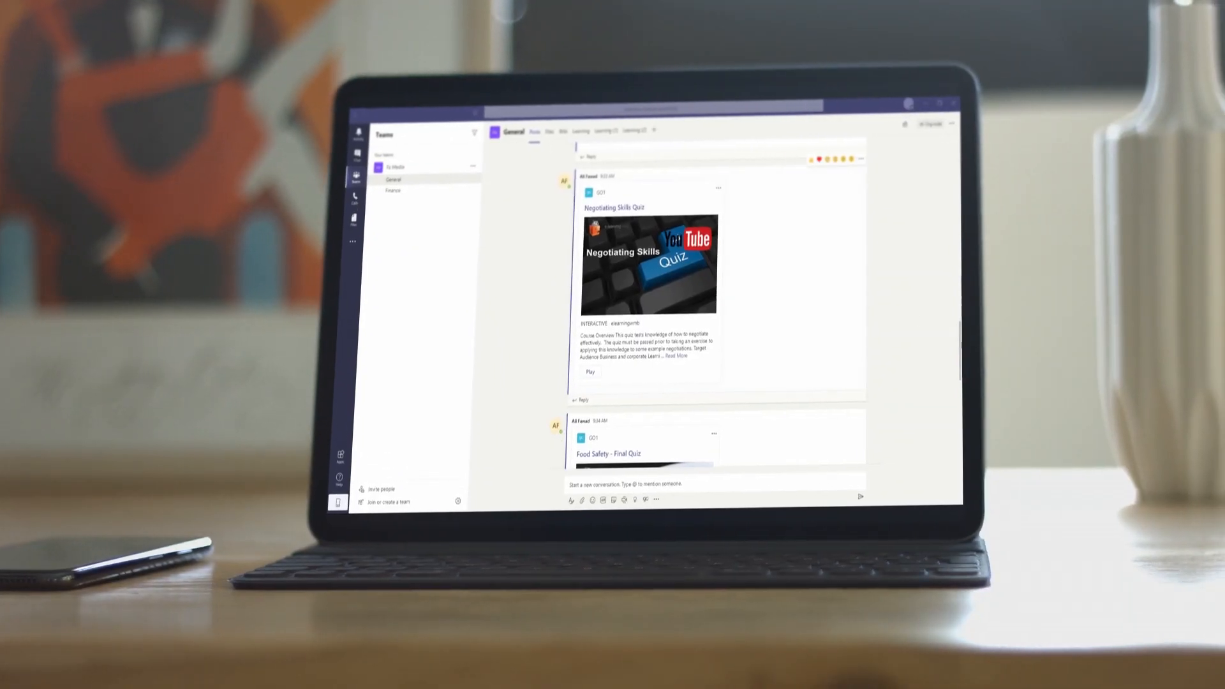
- Scroll the channel posts and show the Learning tab's + Add content menu
{"action": "scroll", "scroll_direction": "down", "scroll_amount": 3}
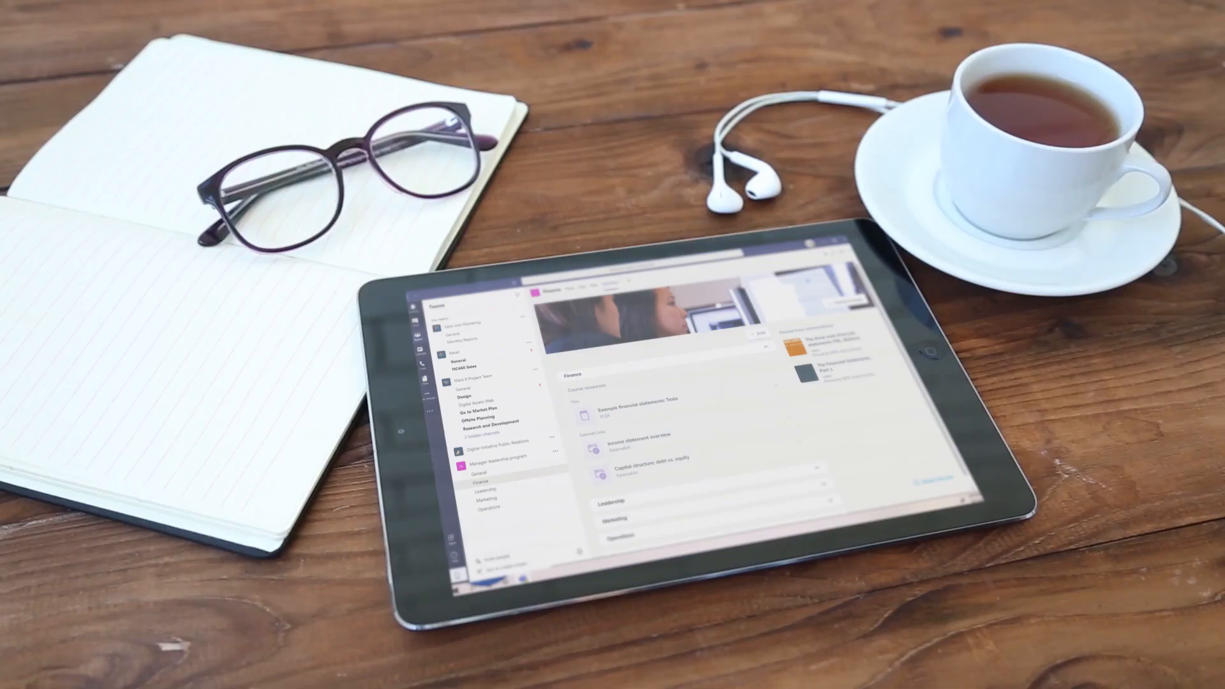
{"action": "left_click", "coordinate": [759, 334]}
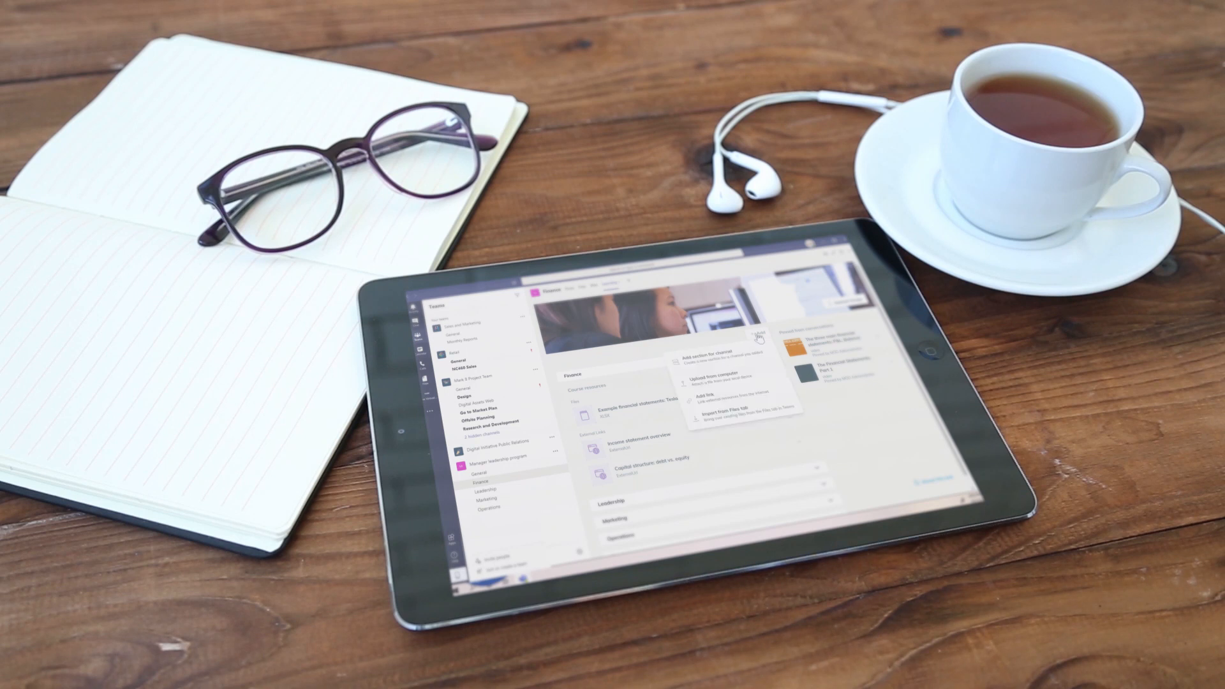